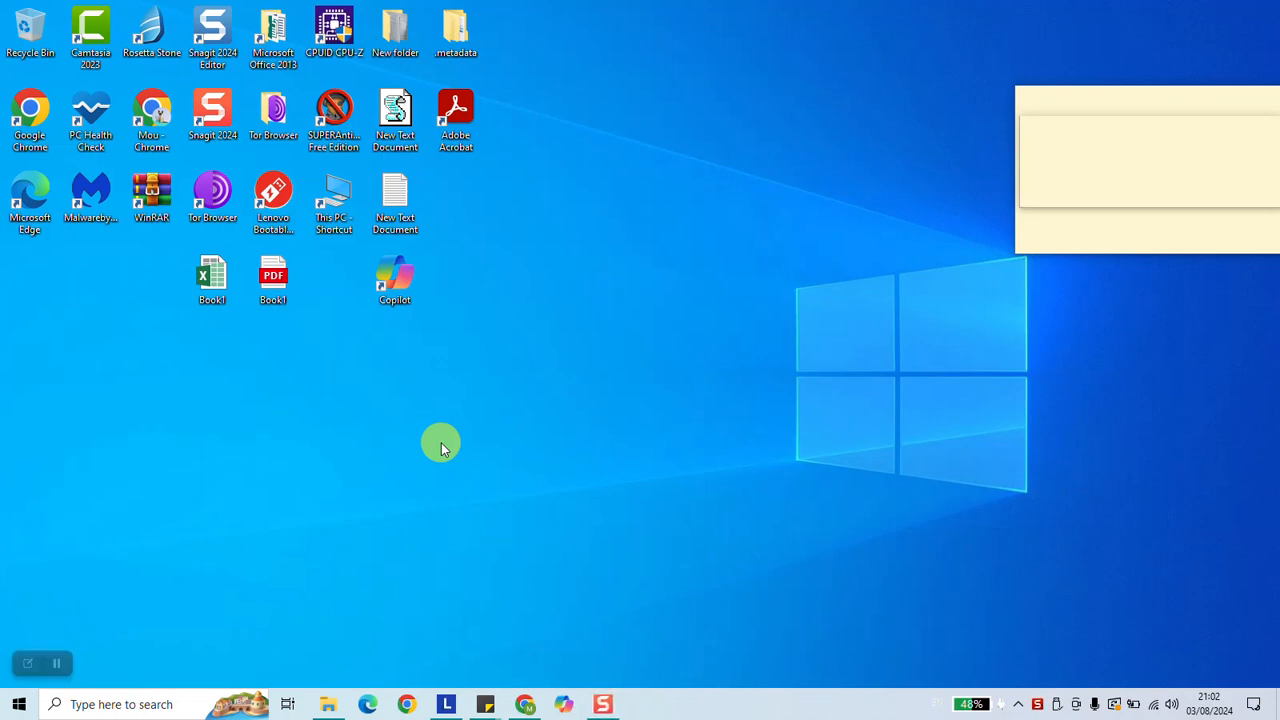
pyautogui.moveTo(475, 448)
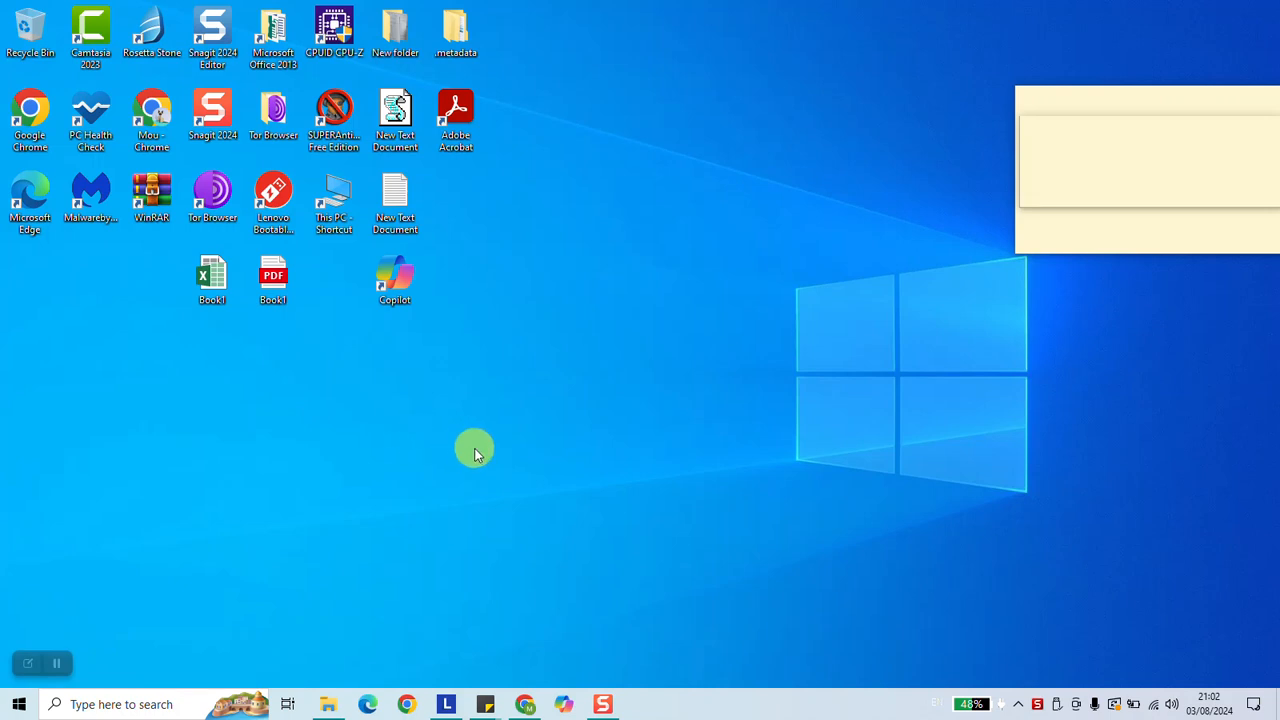
pyautogui.moveTo(338, 642)
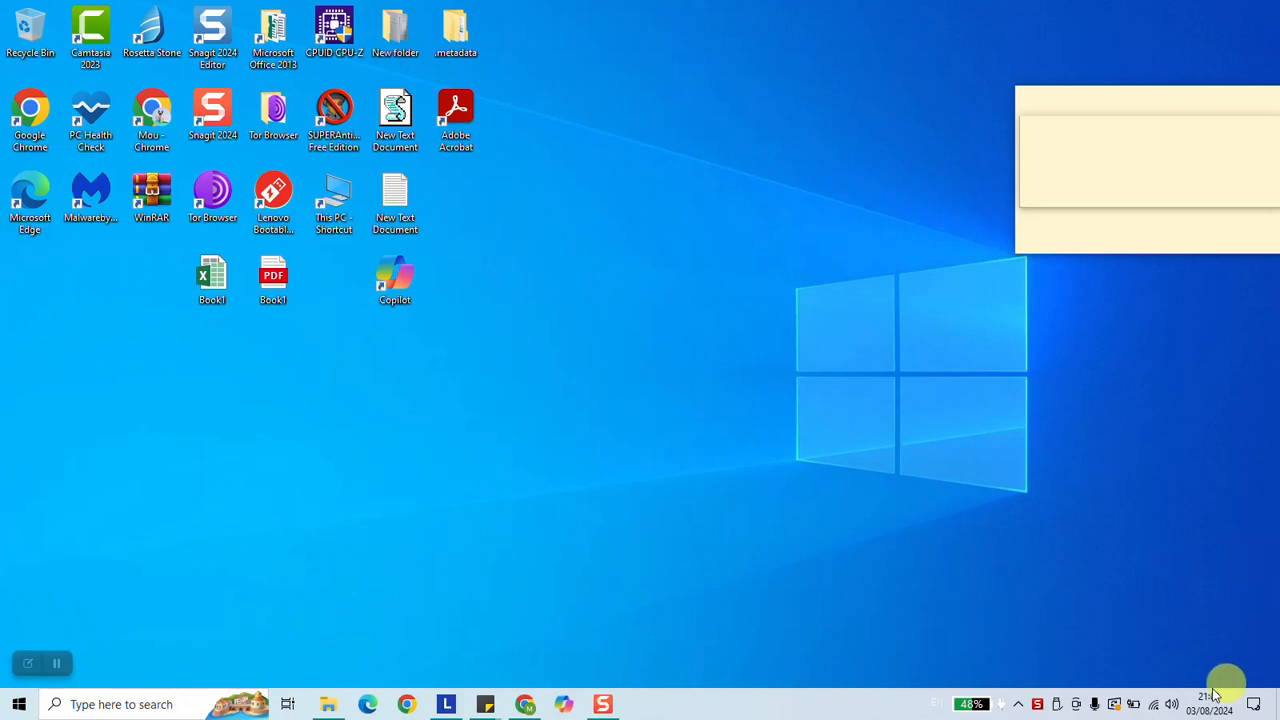
pyautogui.moveTo(1170, 695)
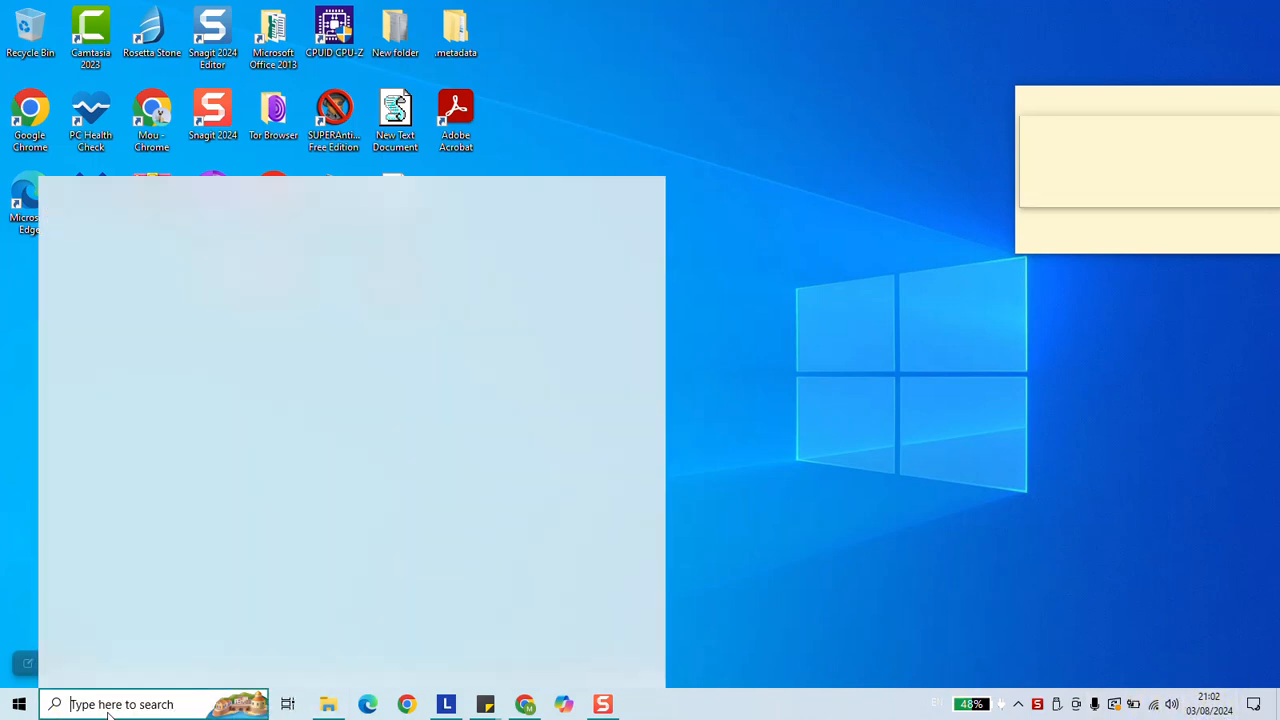
# Step: Search 'settings' from the taskbar and launch the Windows Settings app
pyautogui.click(120, 704)
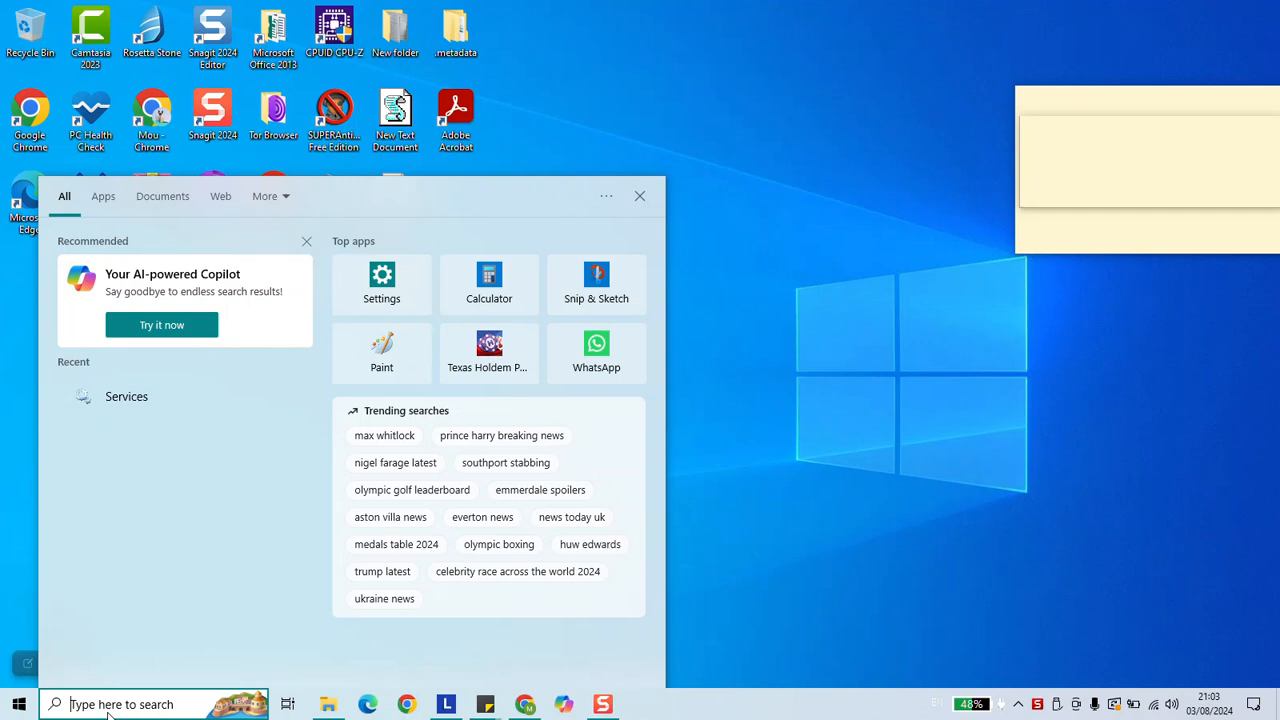
pyautogui.write('settings')
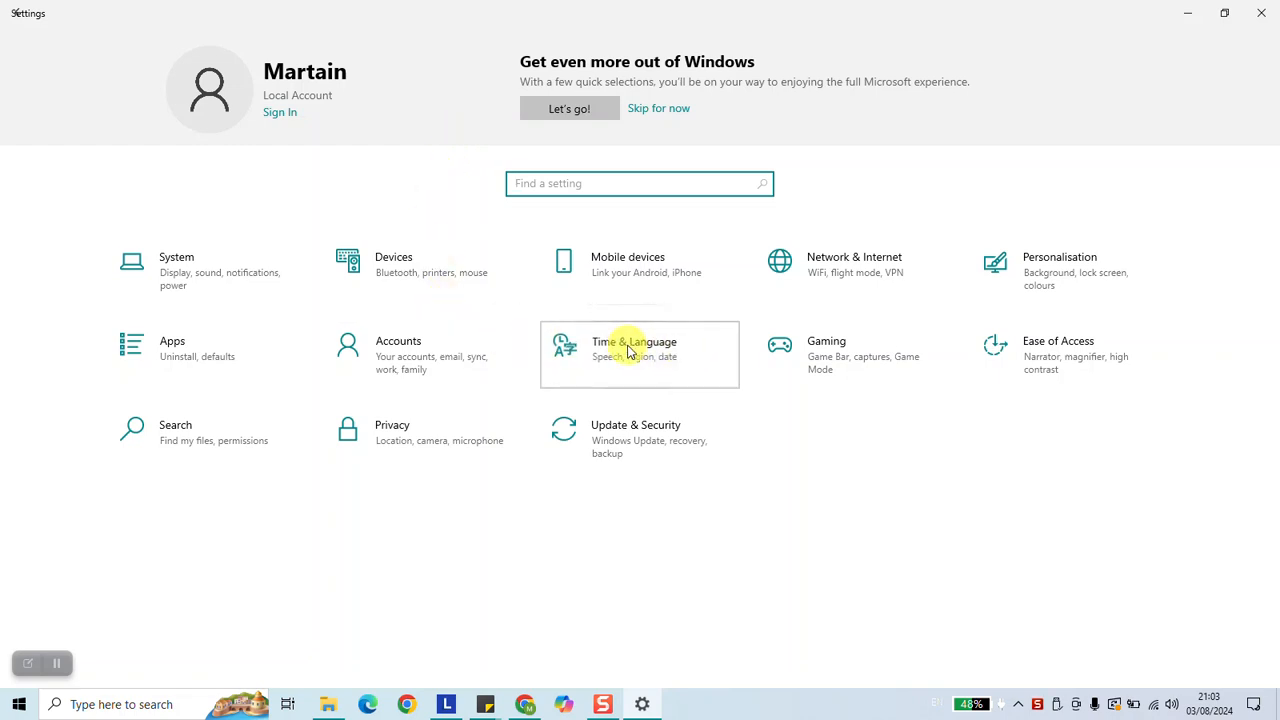
# Step: Turn off automatic time and manually set the clock back one hour to 20:03
pyautogui.click(633, 354)
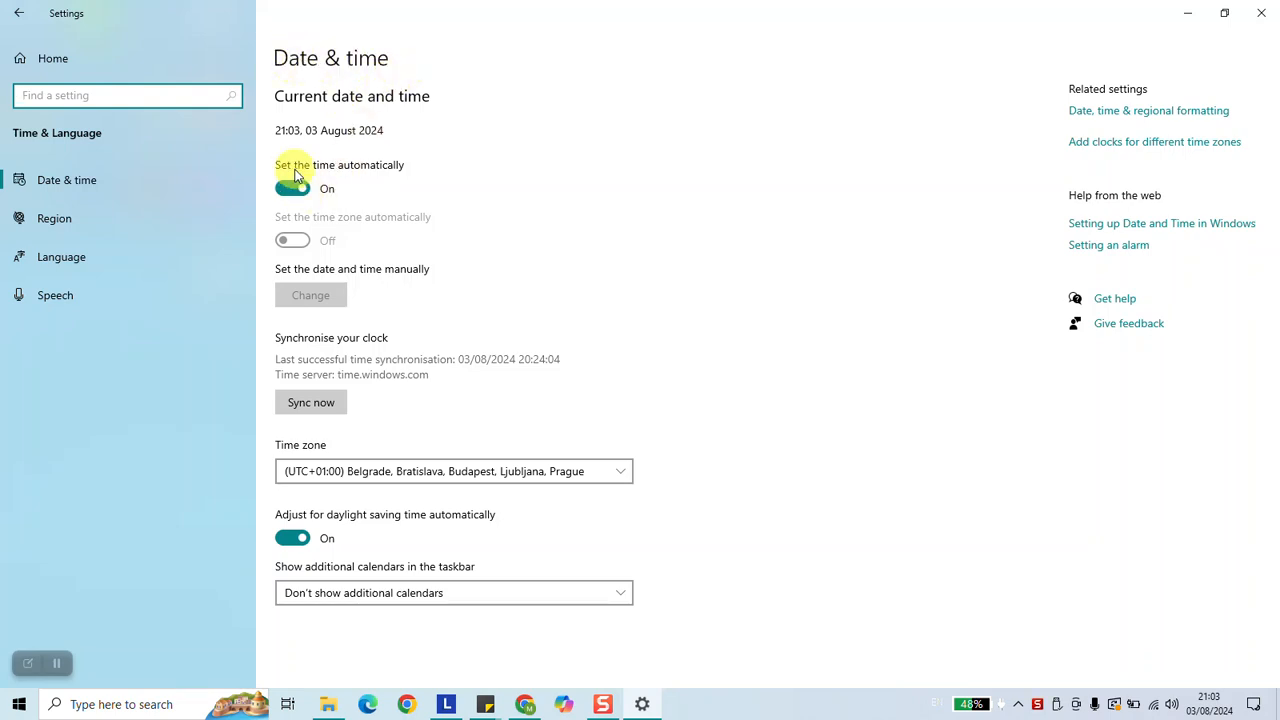
pyautogui.click(292, 189)
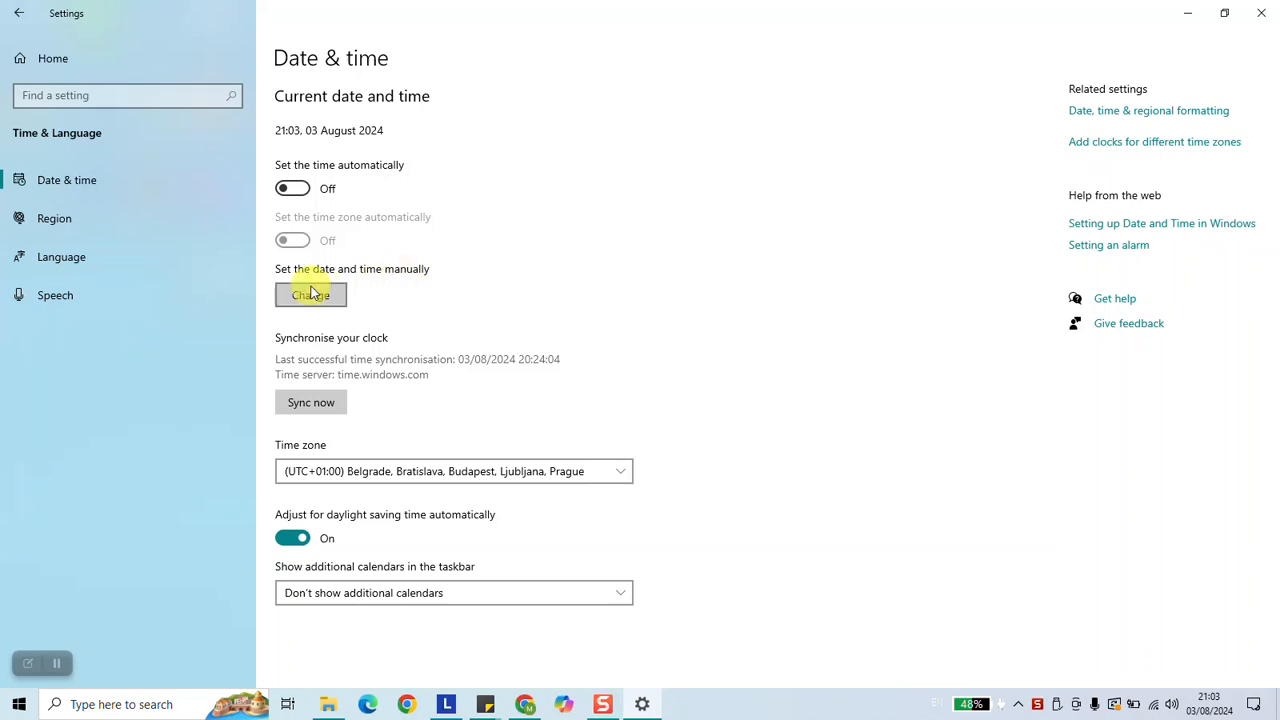
pyautogui.click(310, 294)
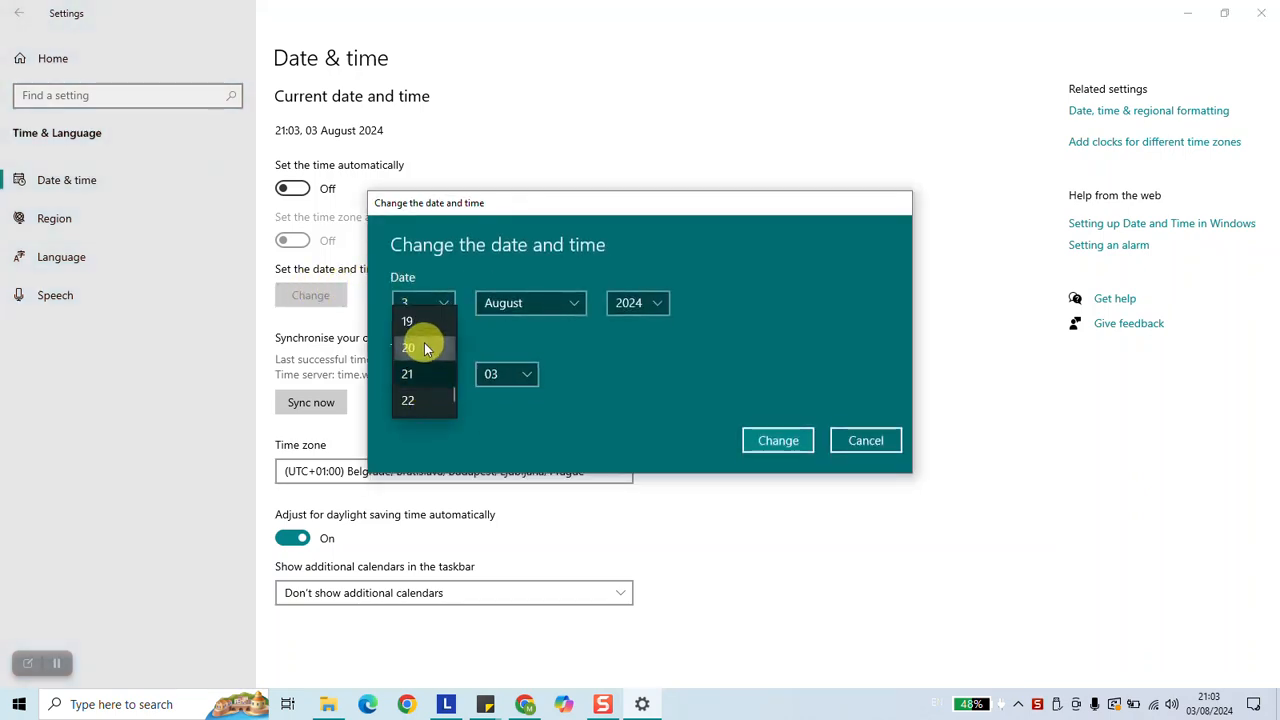
pyautogui.click(777, 440)
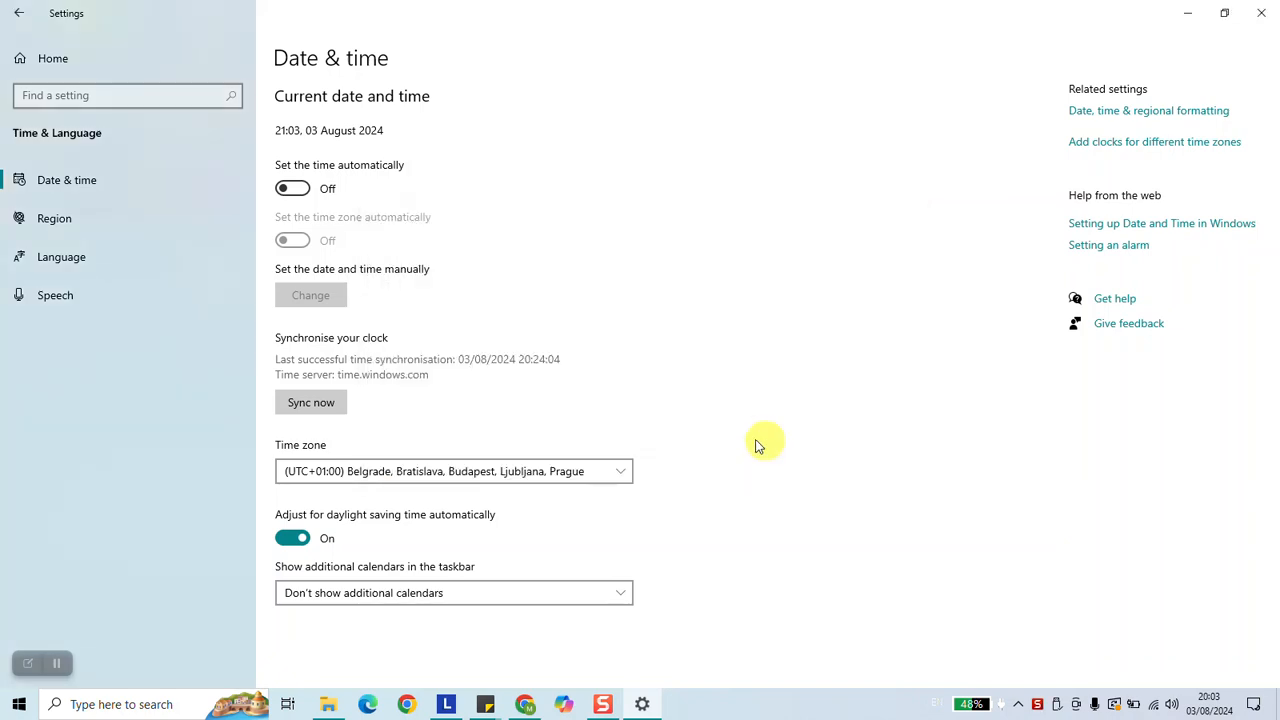
# Step: Change the time zone to (UTC+01:00) Amsterdam, Berlin, Bern, Rome, Stockholm, Vienna
pyautogui.click(453, 471)
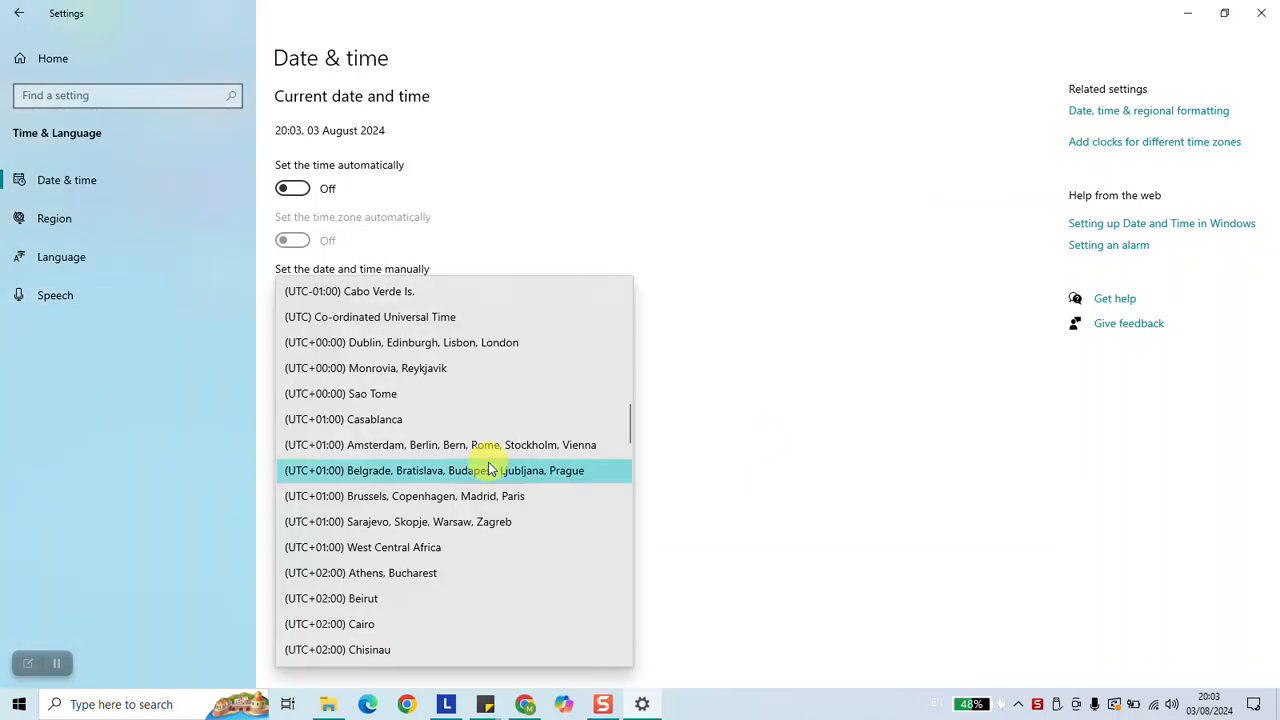
pyautogui.moveTo(472, 470)
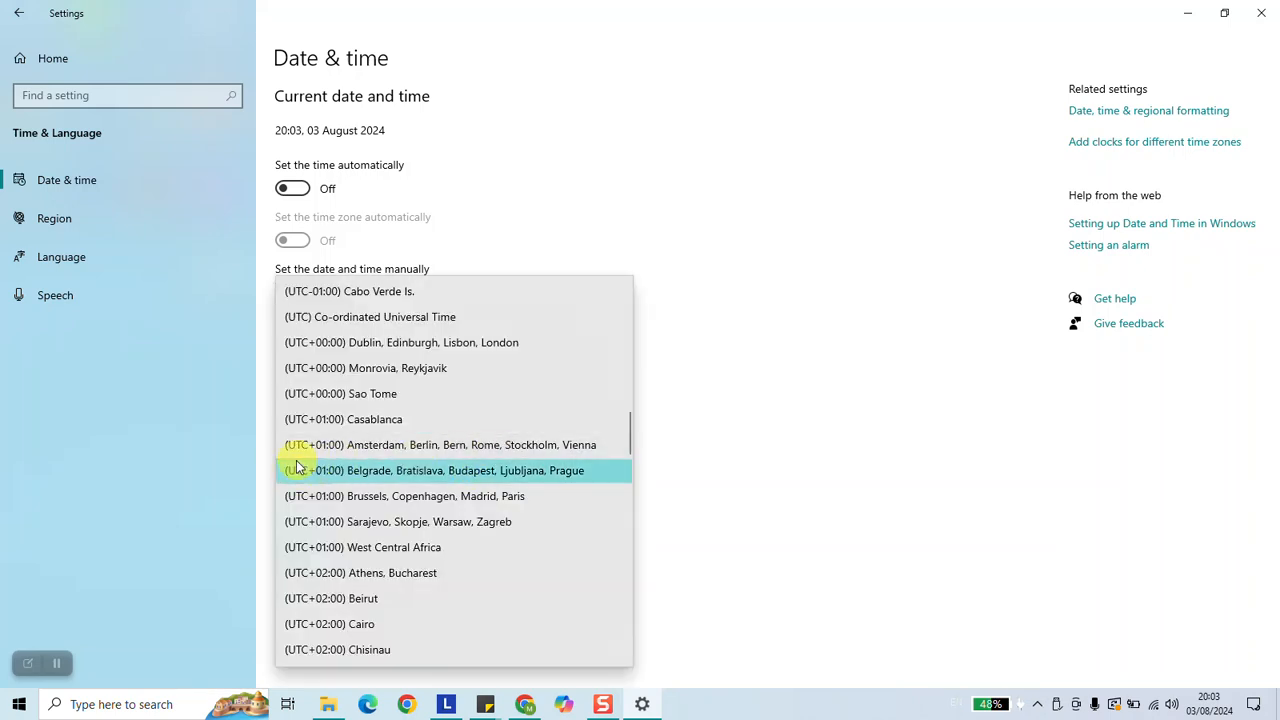
pyautogui.moveTo(410, 445)
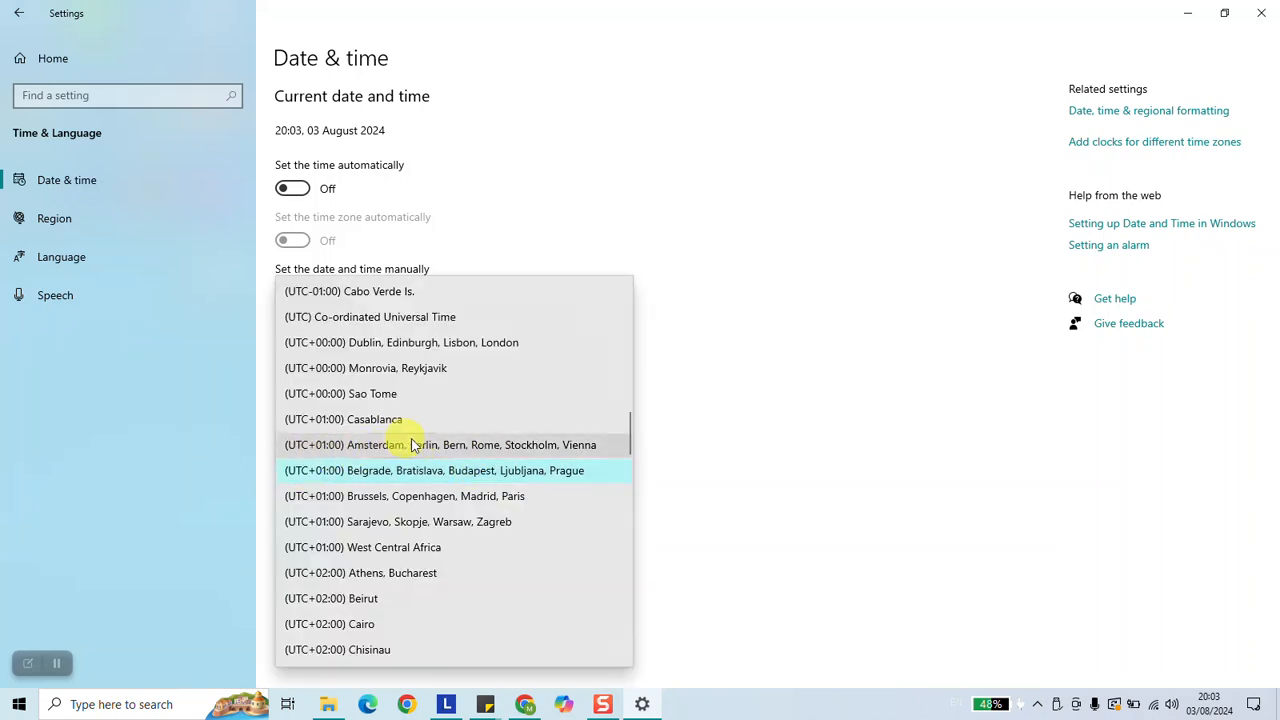
pyautogui.click(440, 444)
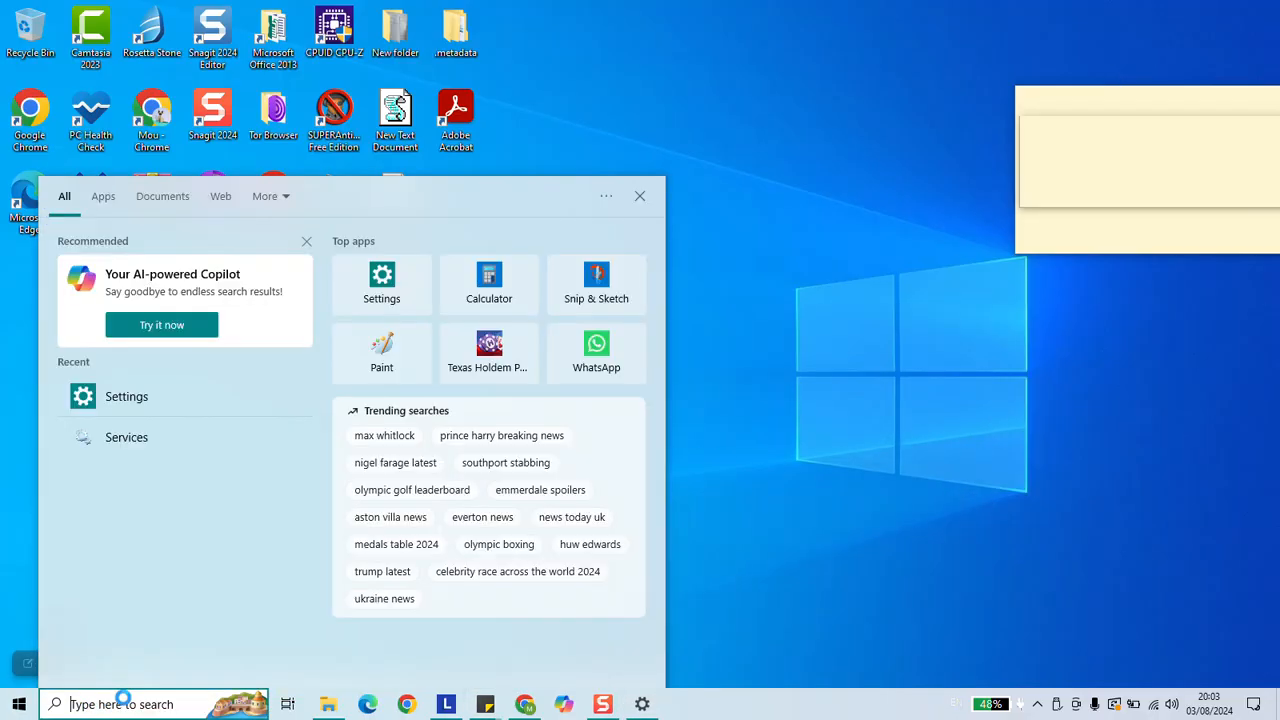
# Step: Search 'services' to bring up the Services console
pyautogui.write('services')
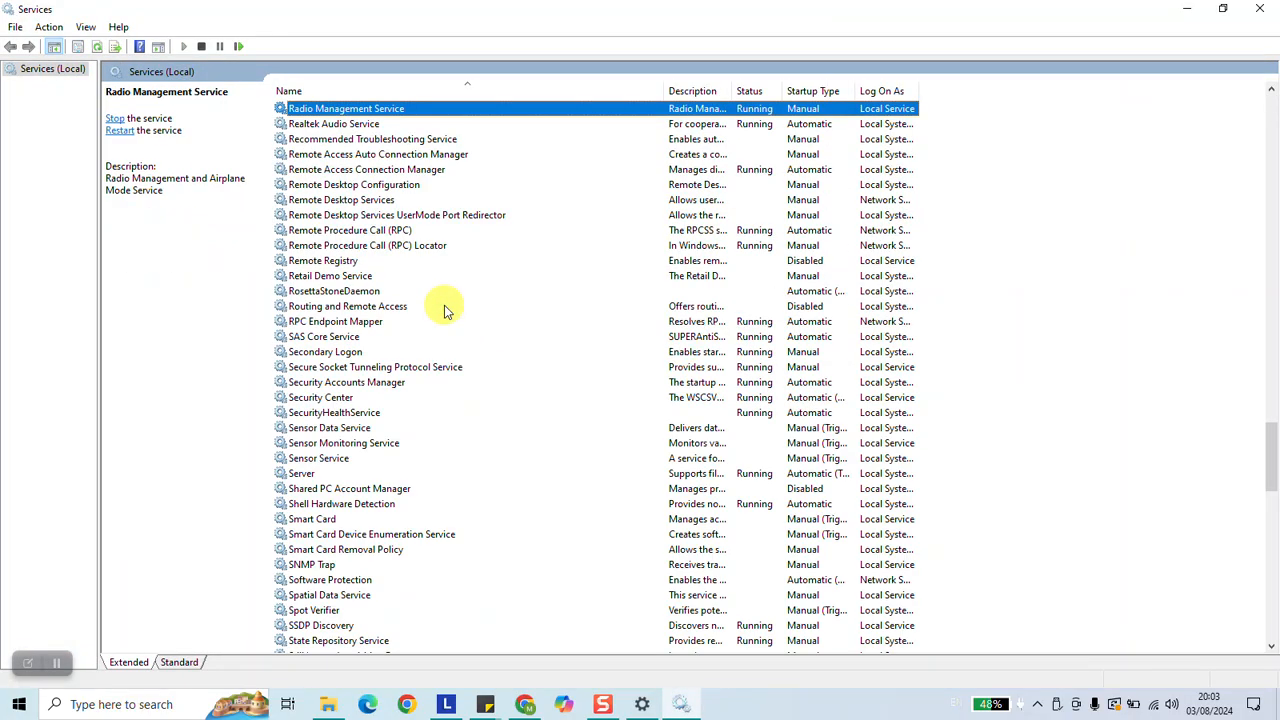
# Step: Start the RosettaStoneDaemon service with Automatic startup type, applied and confirmed
pyautogui.click(367, 169)
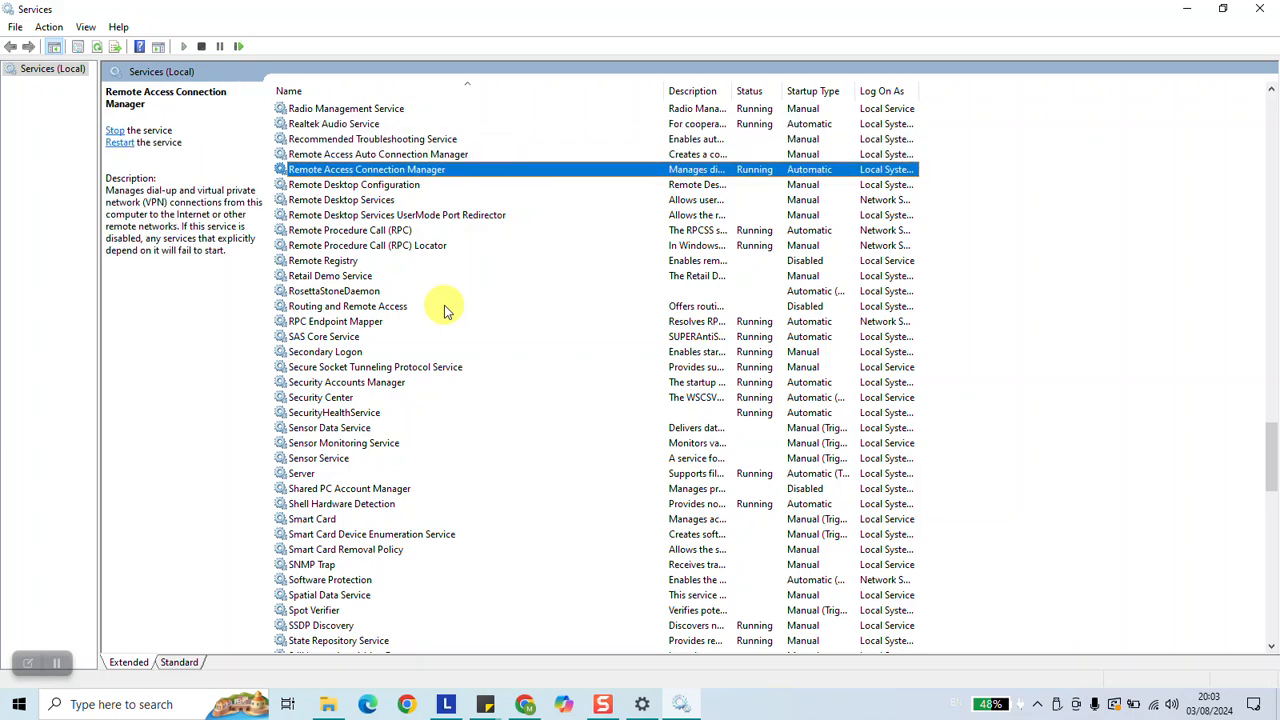
pyautogui.click(333, 290)
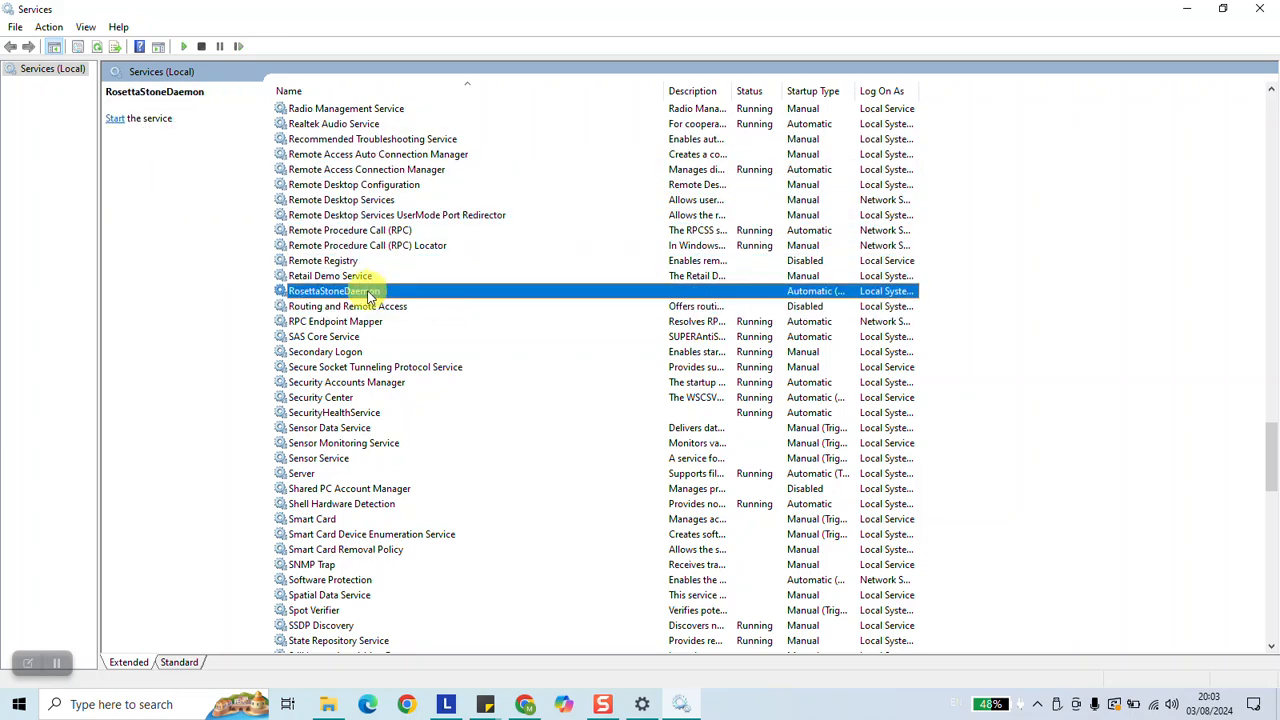
pyautogui.doubleClick(333, 290)
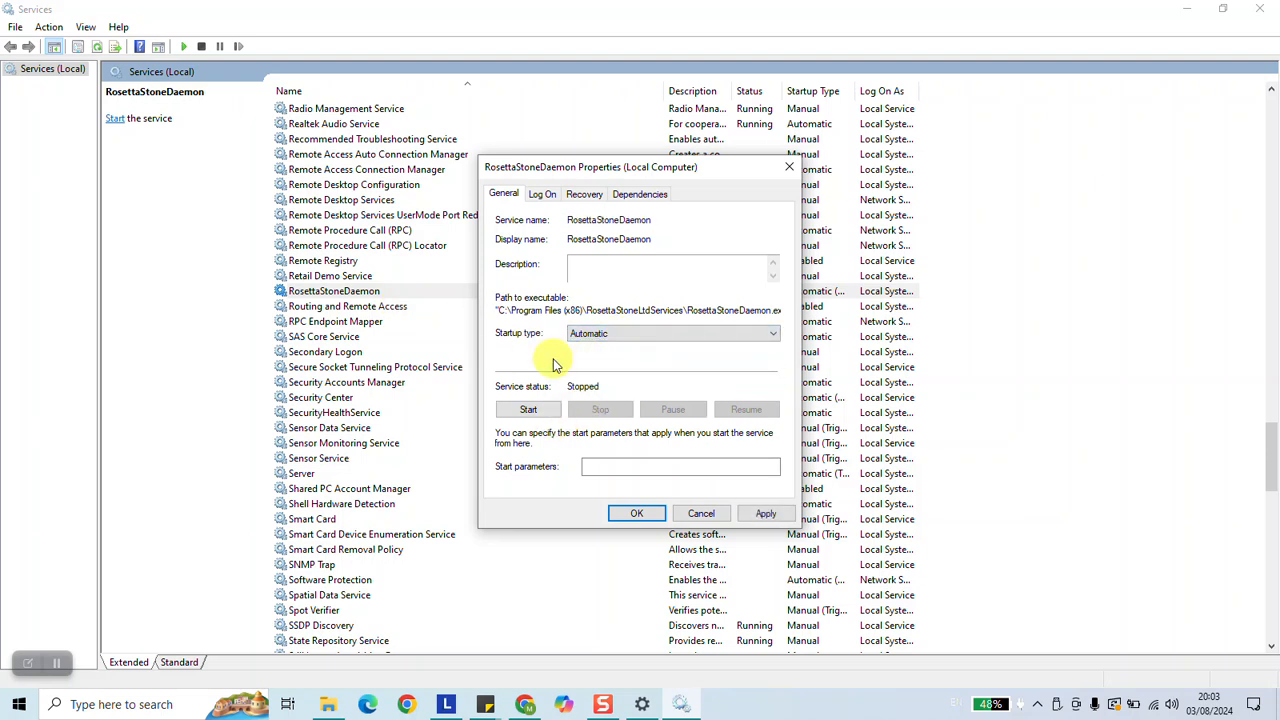
pyautogui.click(528, 409)
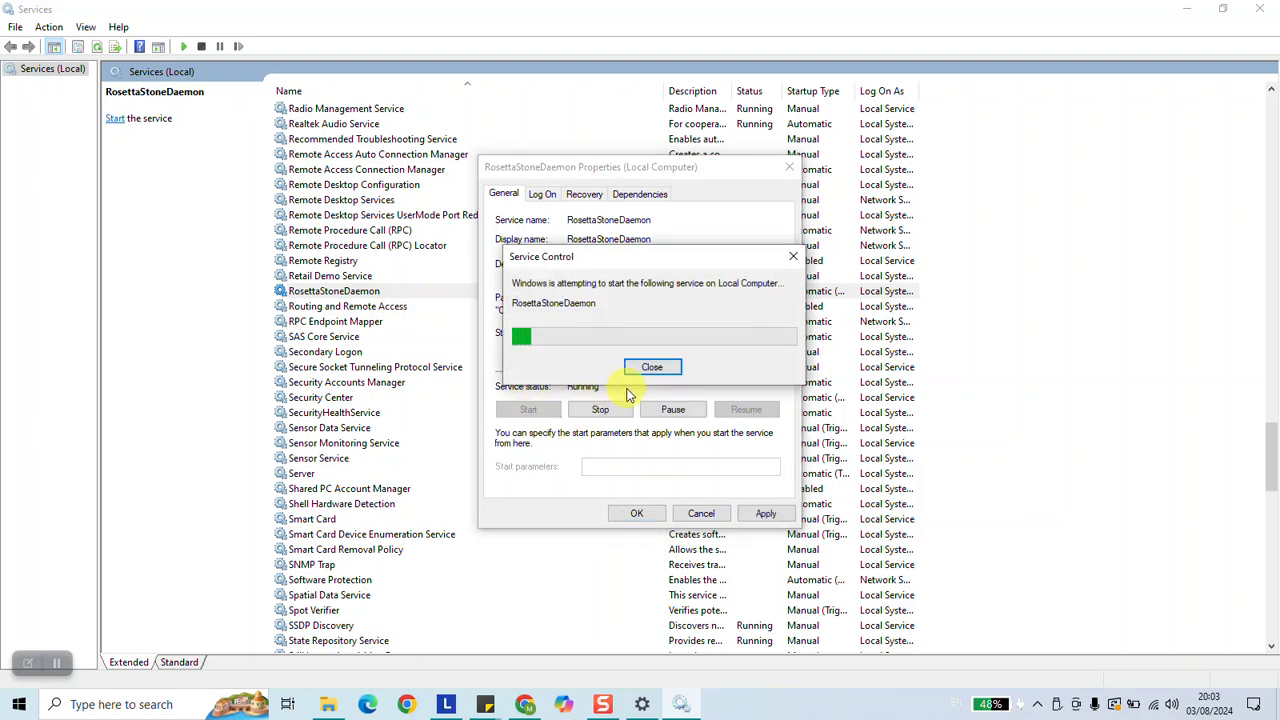
pyautogui.click(651, 367)
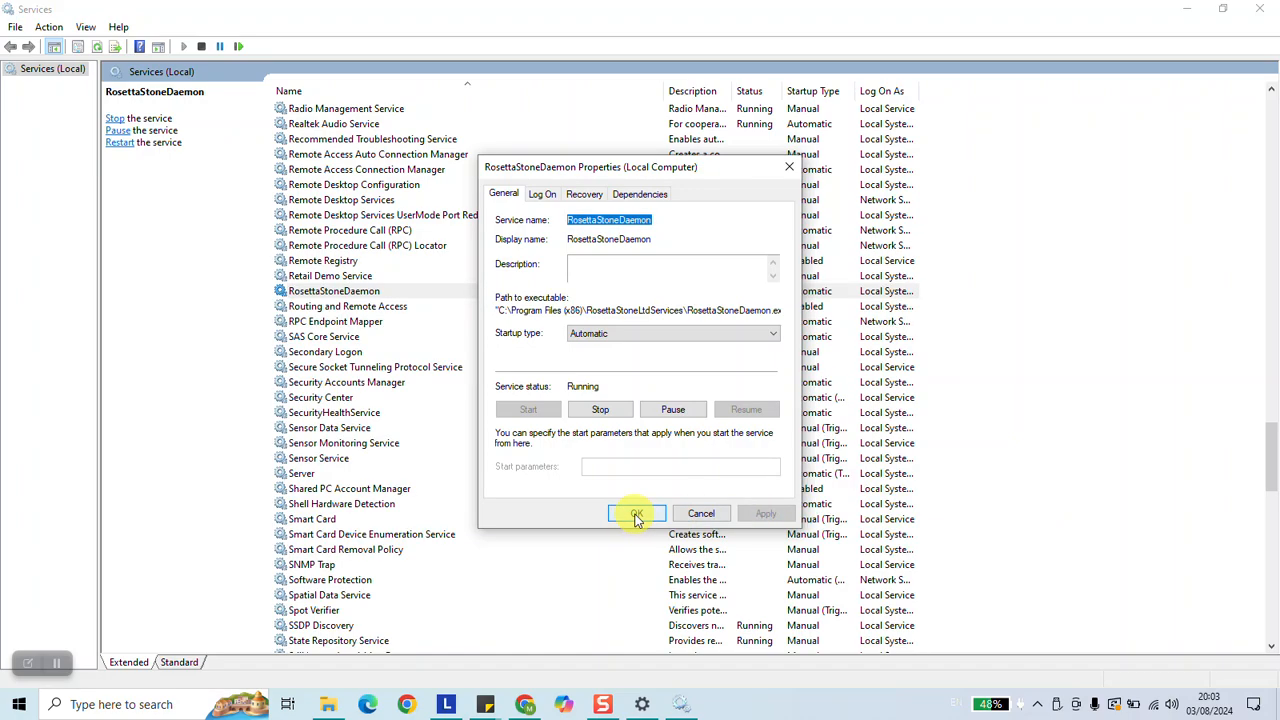
pyautogui.click(635, 513)
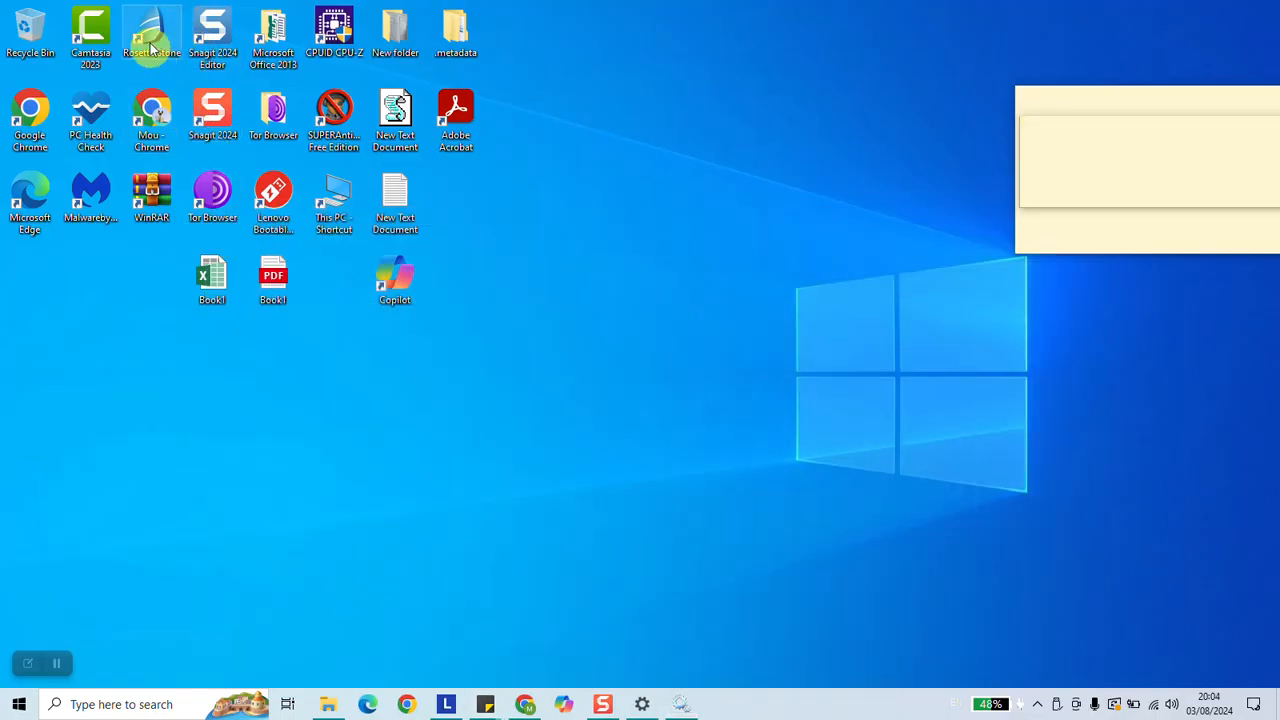
pyautogui.moveTo(627, 338)
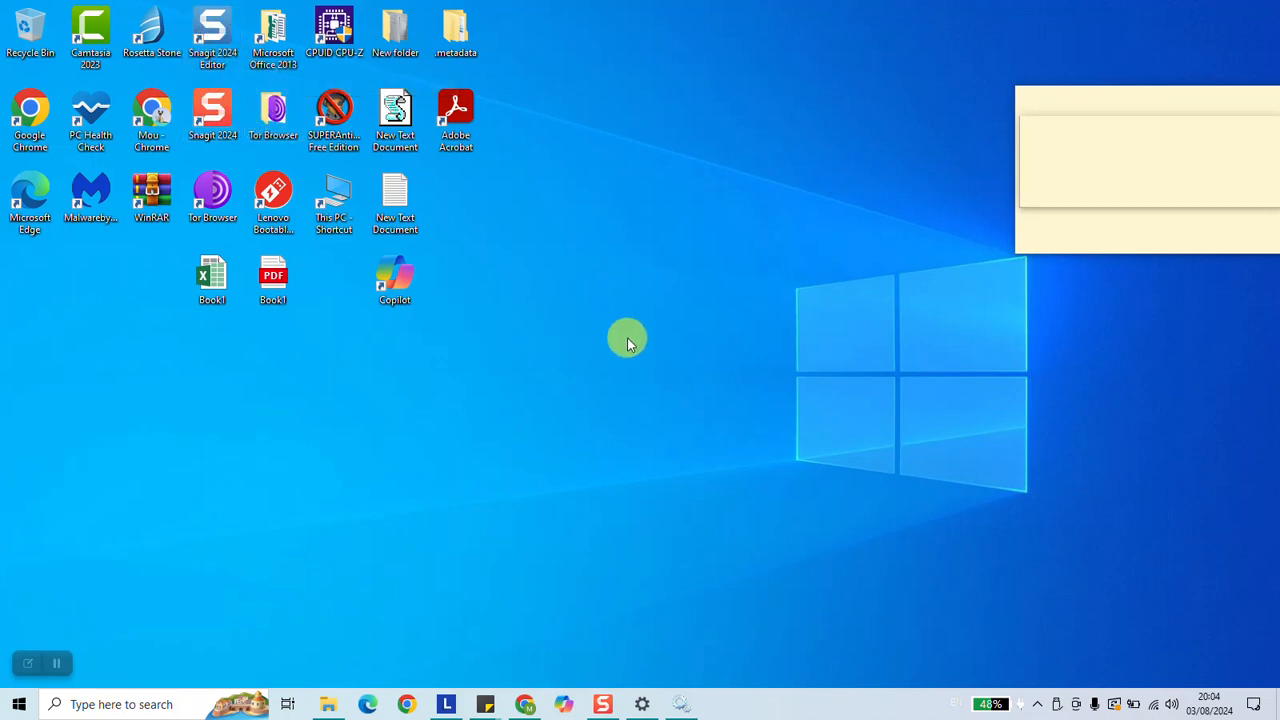
pyautogui.moveTo(1096, 649)
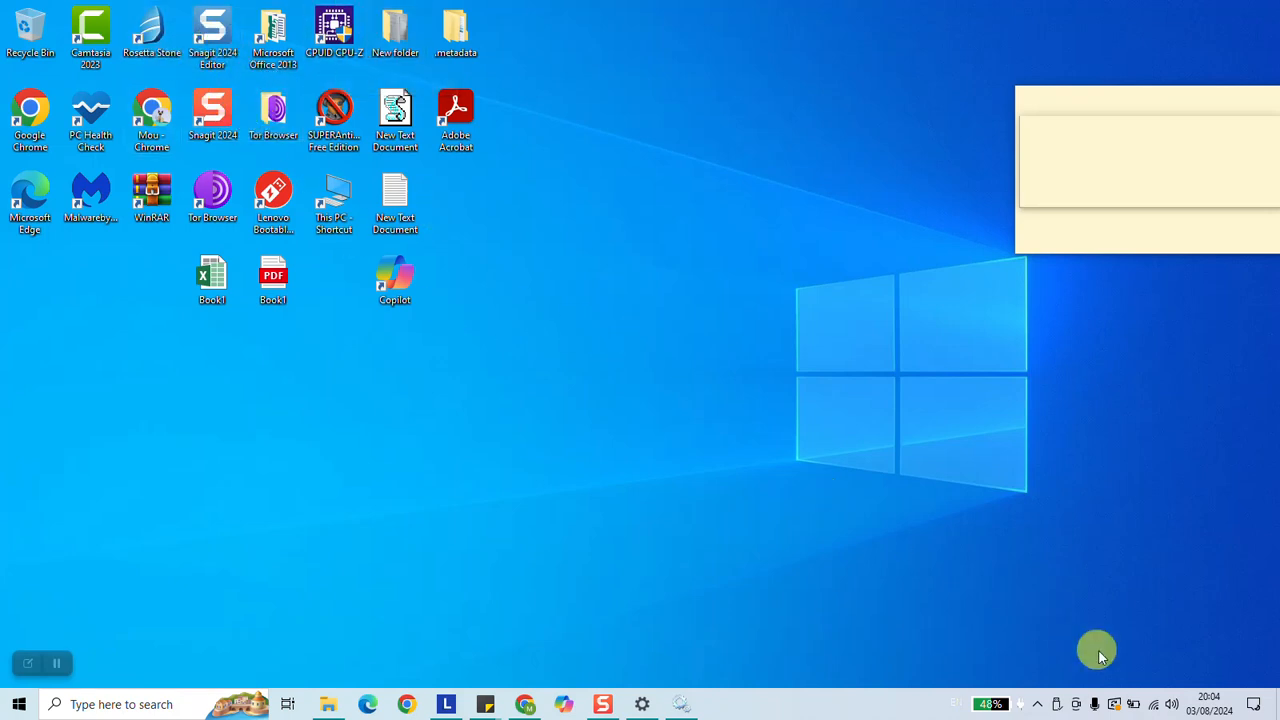
pyautogui.moveTo(165, 15)
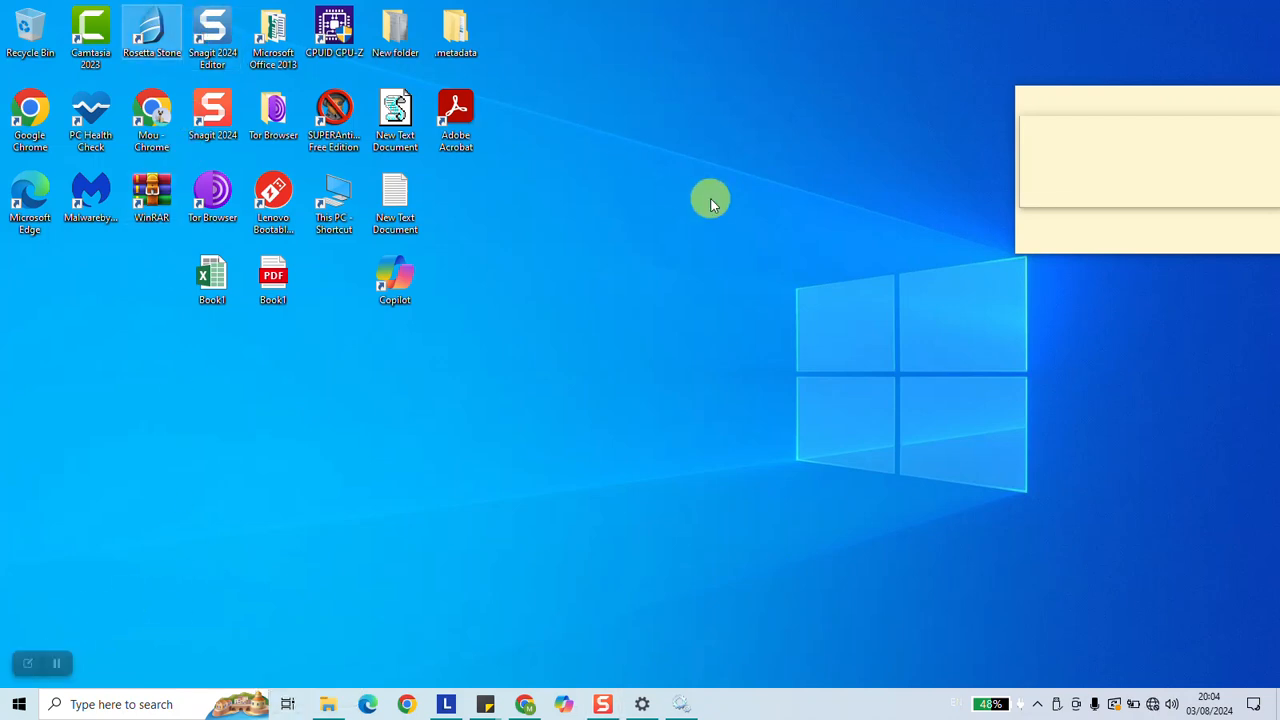
# Step: Launch Rosetta Stone from its desktop shortcut
pyautogui.doubleClick(152, 30)
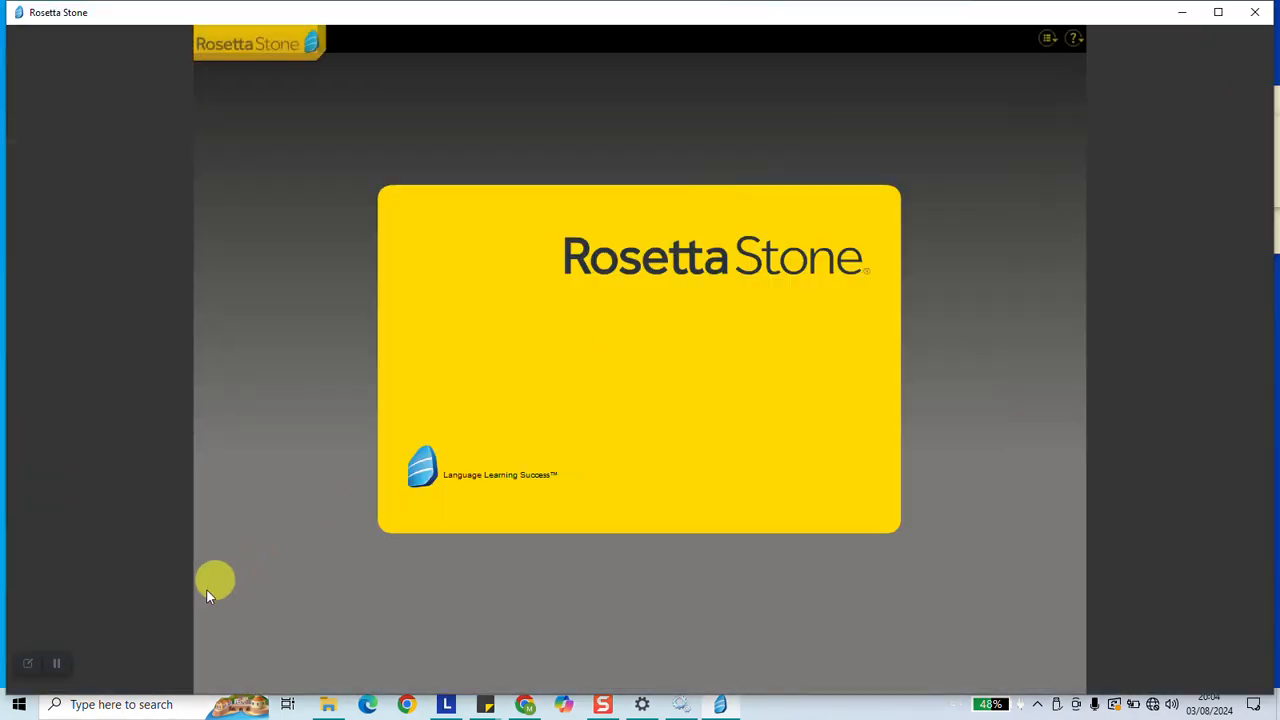
pyautogui.moveTo(195, 603)
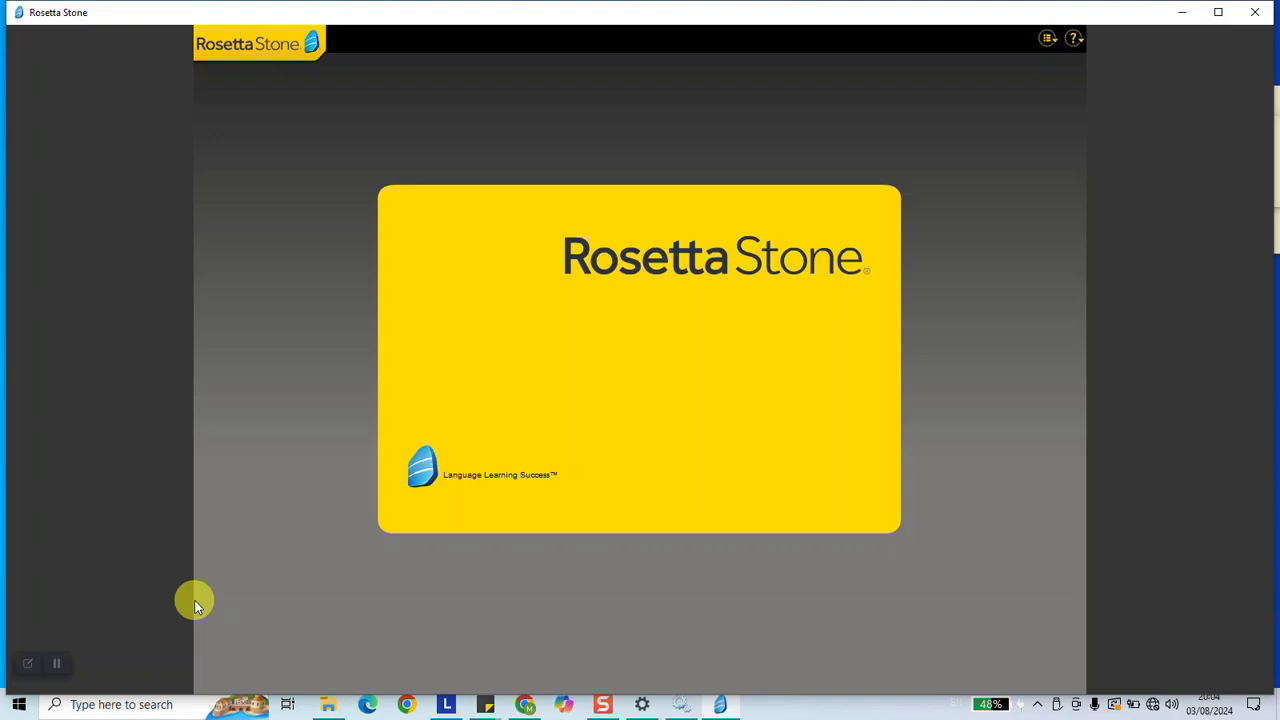
pyautogui.moveTo(482, 502)
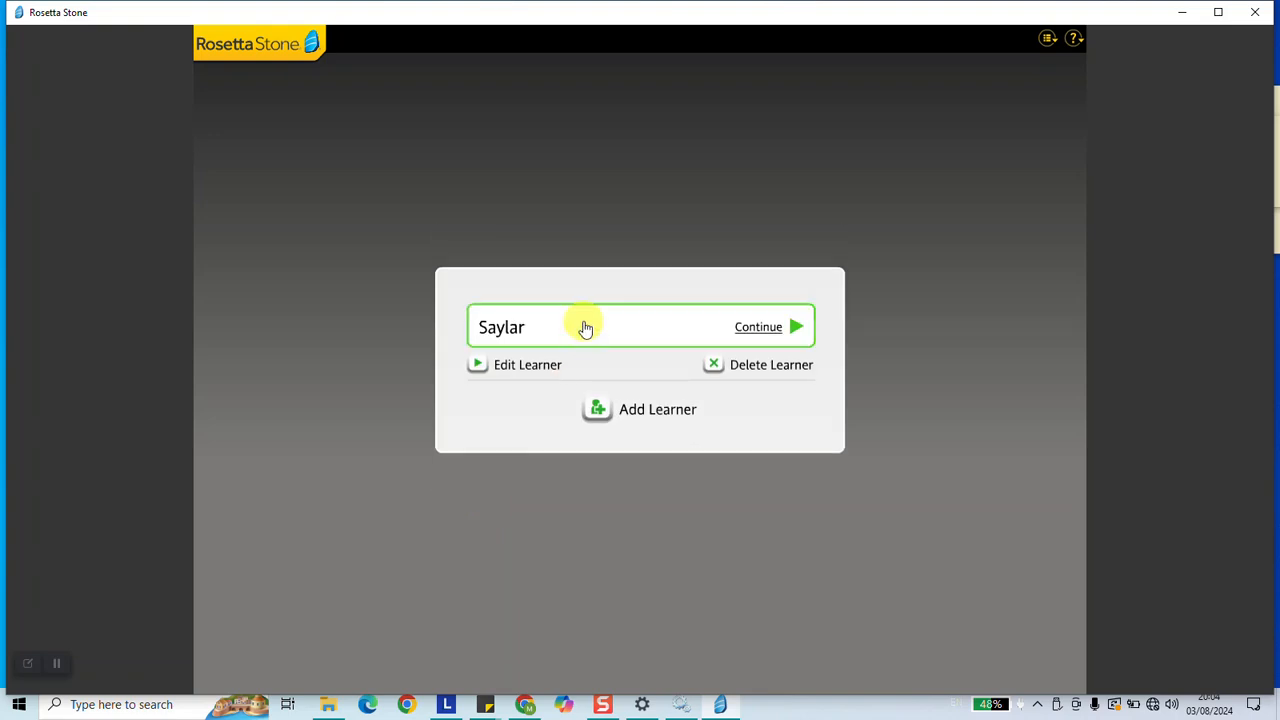
# Step: Continue into the learner's Italian course at Unit 2, Lesson 3, then exit Rosetta Stone
pyautogui.click(758, 326)
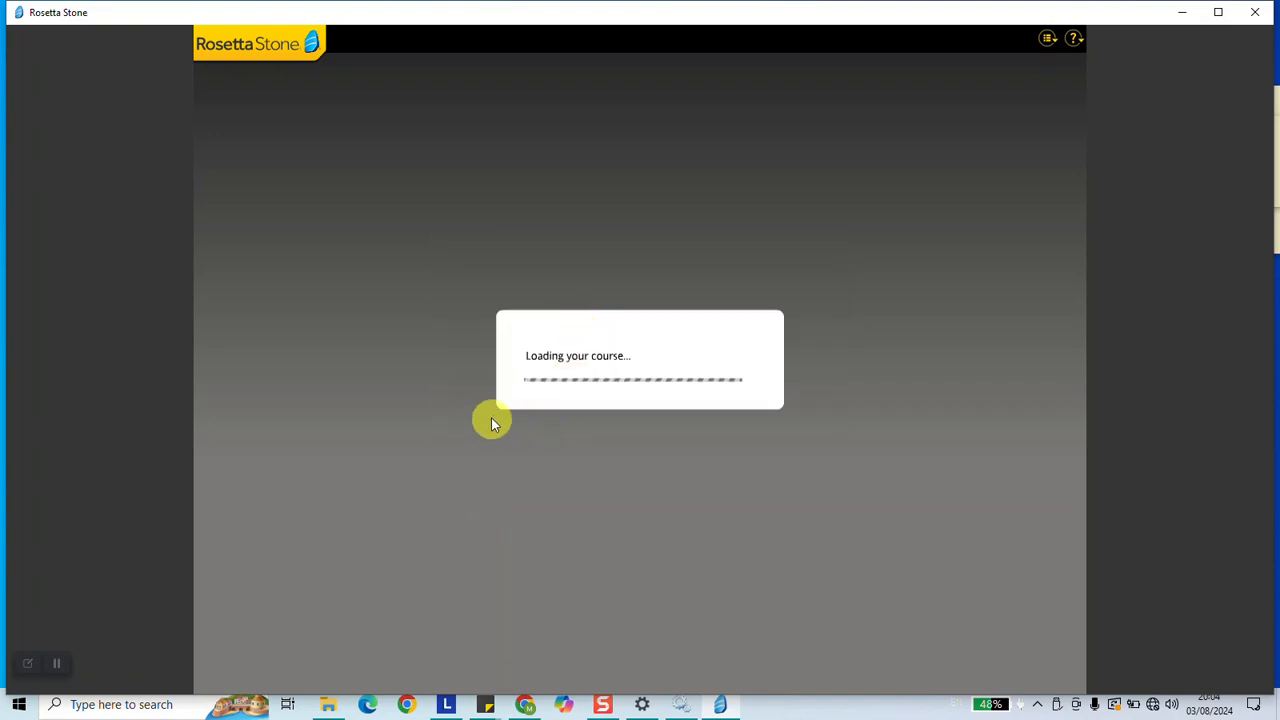
pyautogui.moveTo(480, 400)
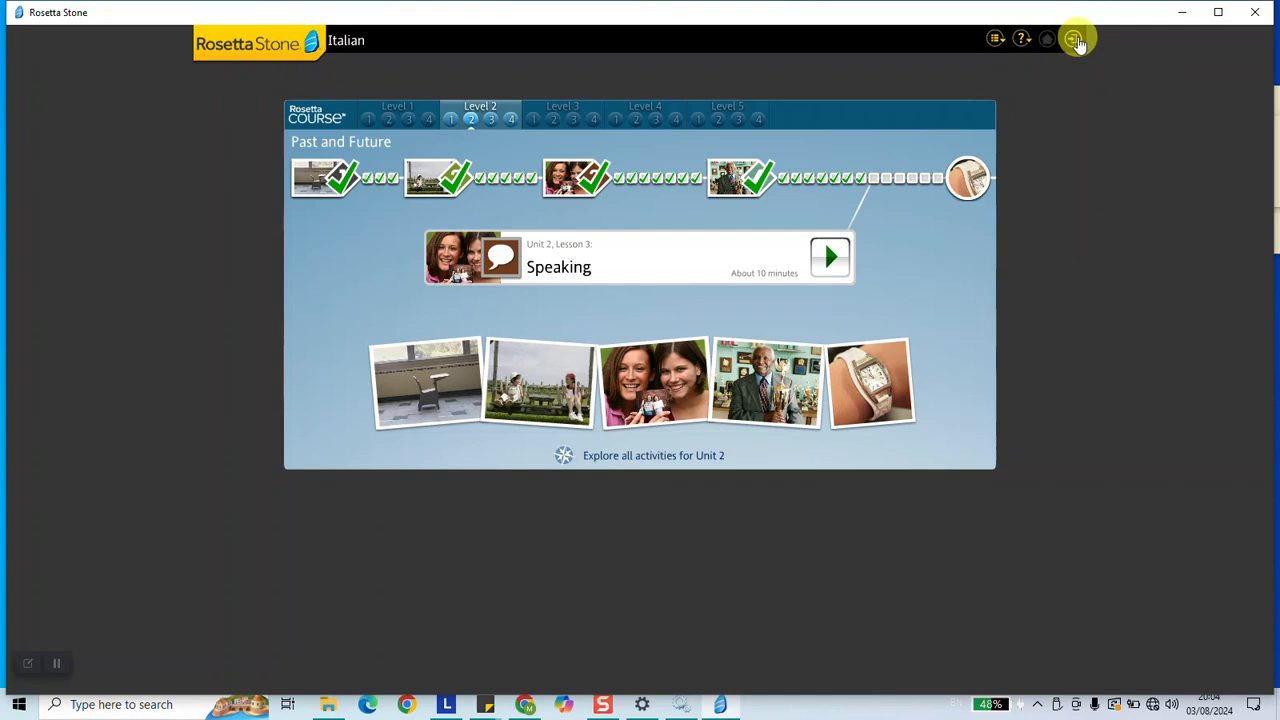
pyautogui.click(1077, 40)
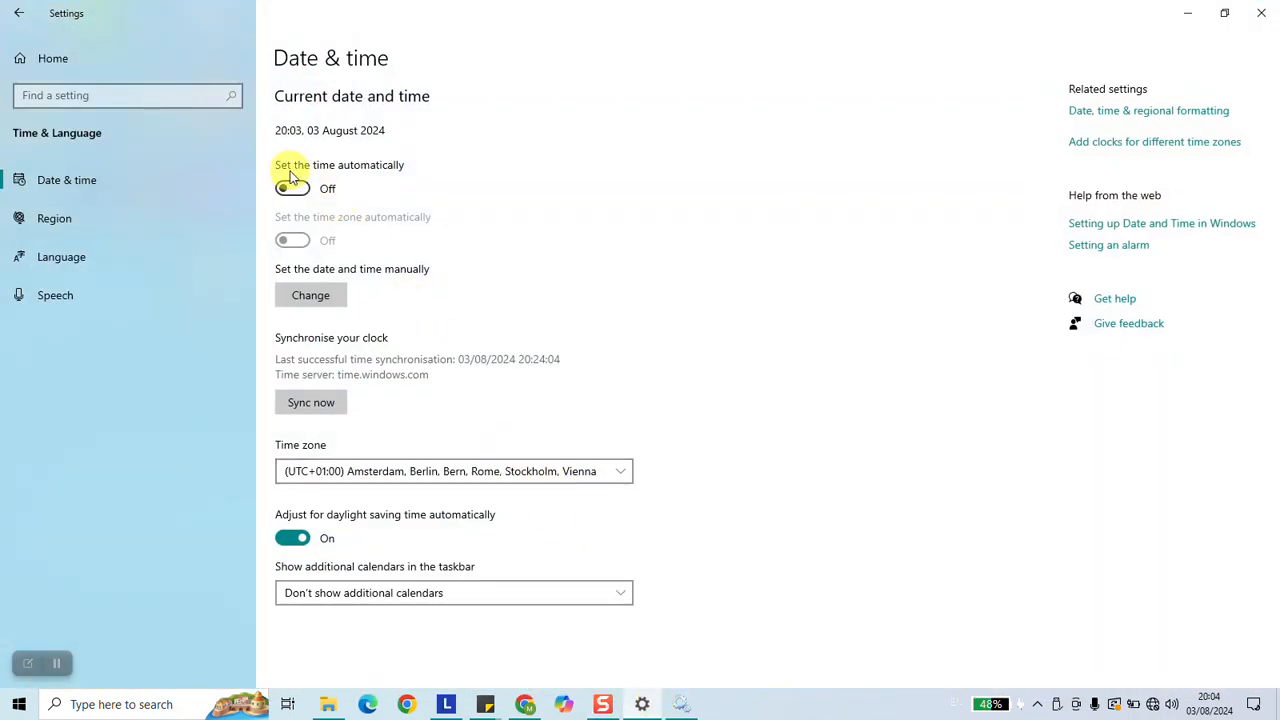
# Step: Re-enable automatic time in the UTC+01:00 Amsterdam zone and relaunch Rosetta Stone
pyautogui.click(293, 188)
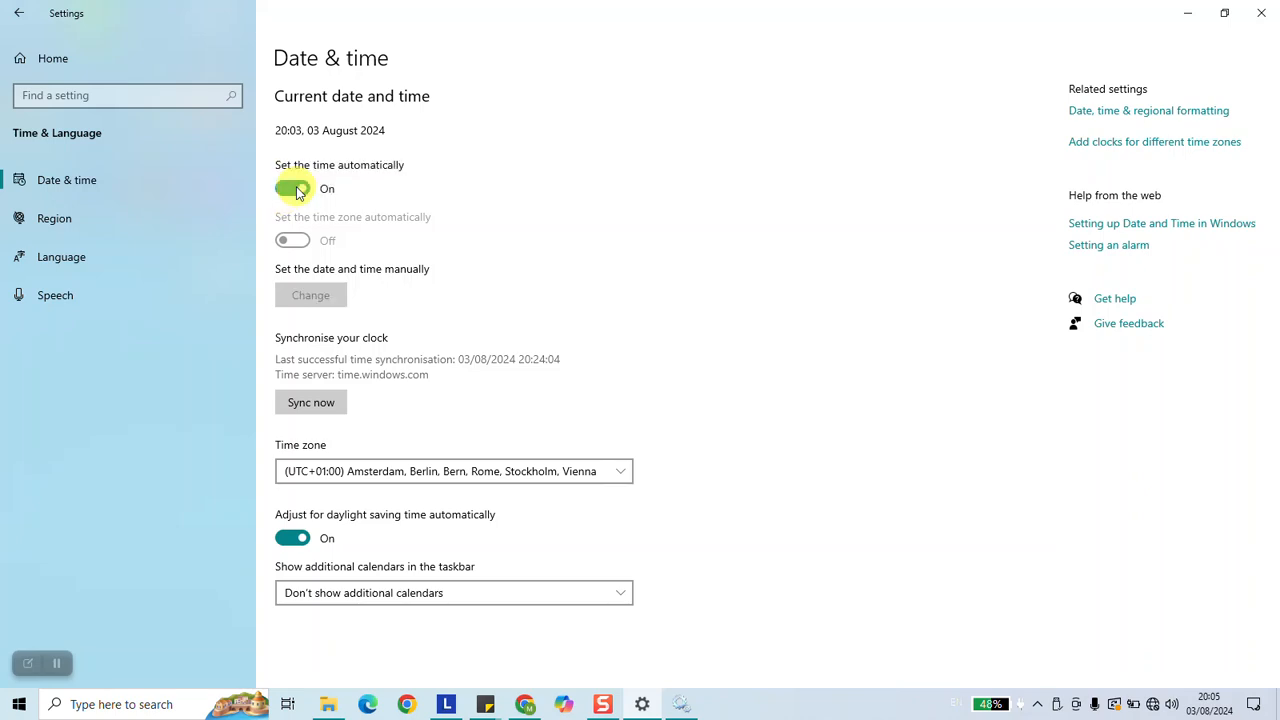
pyautogui.click(453, 471)
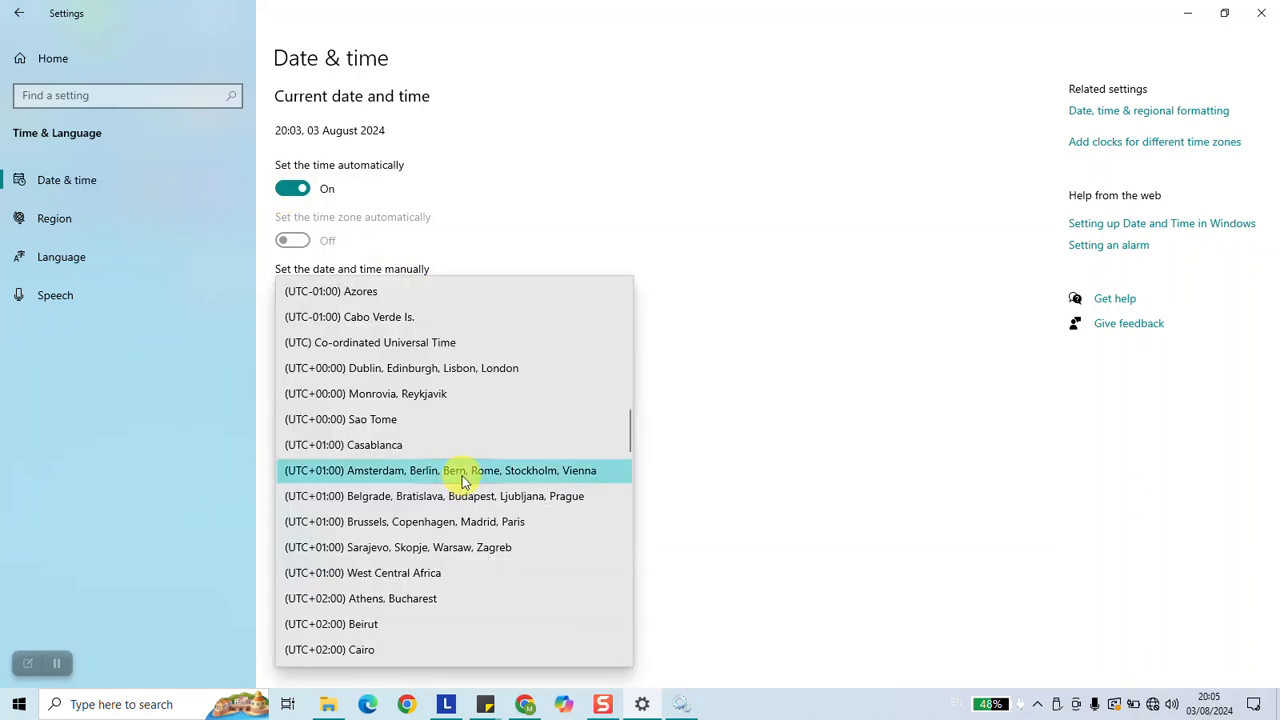
pyautogui.click(434, 495)
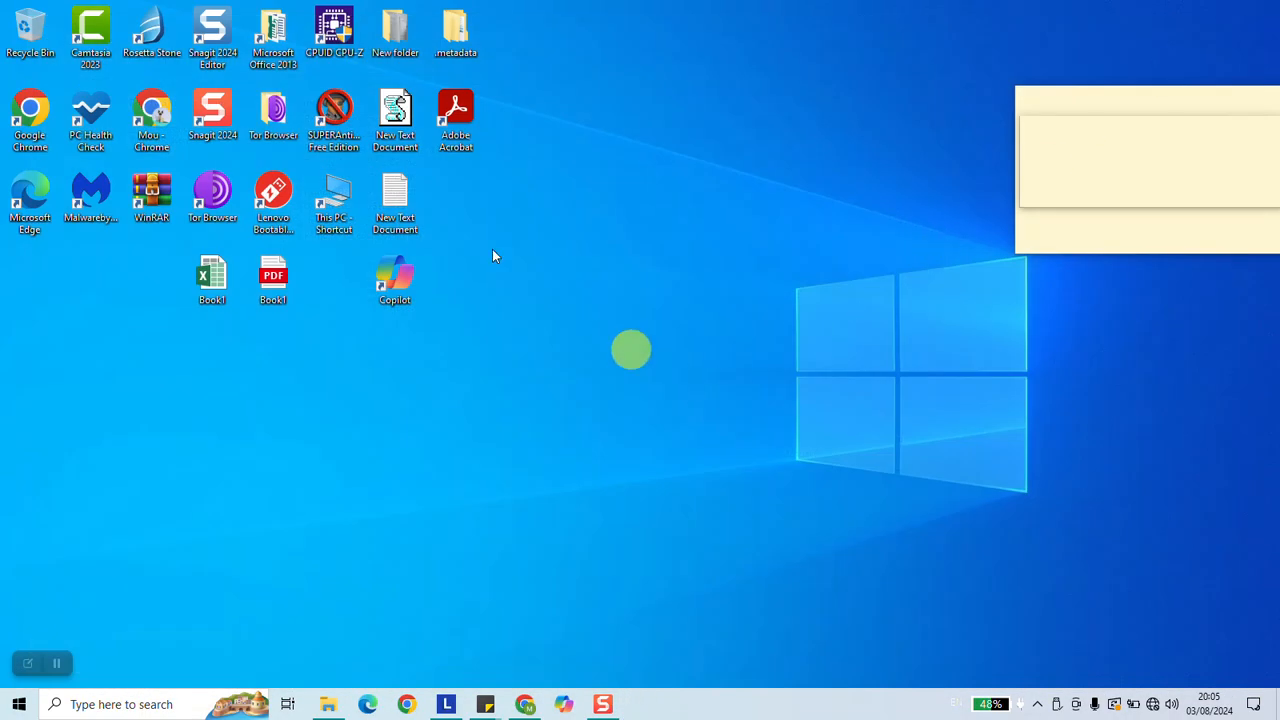
pyautogui.click(152, 35)
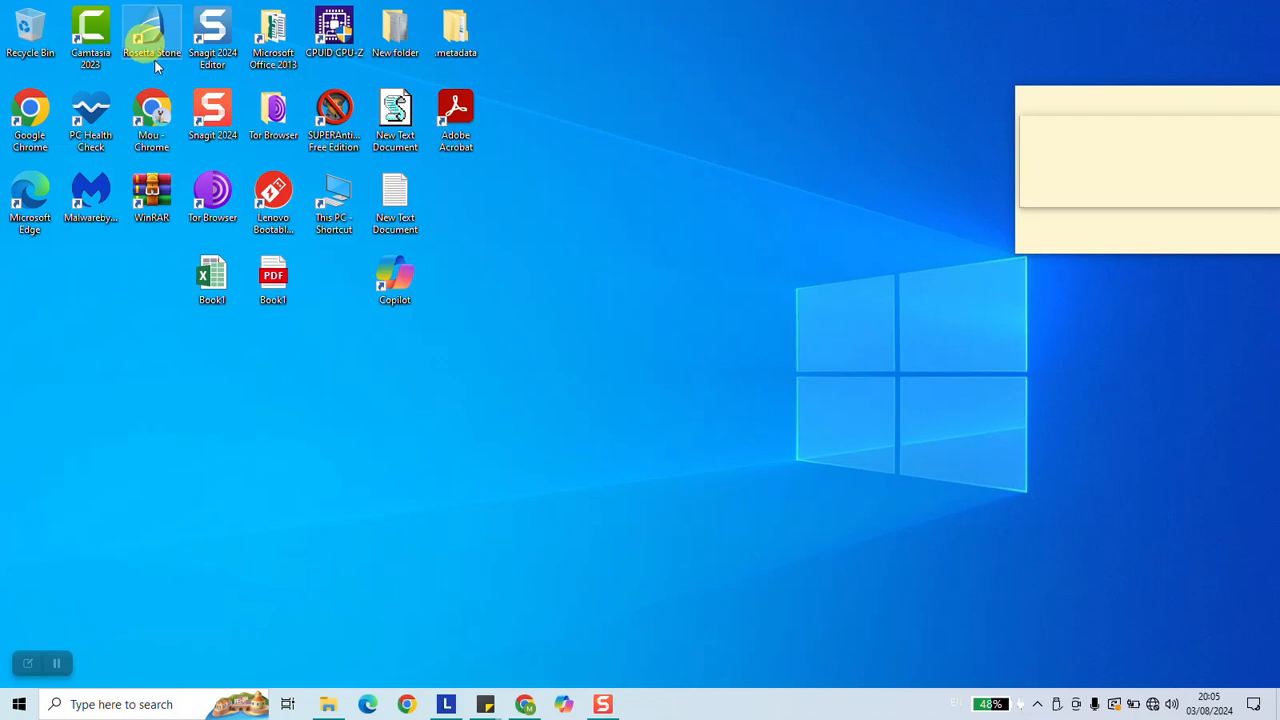
pyautogui.doubleClick(152, 35)
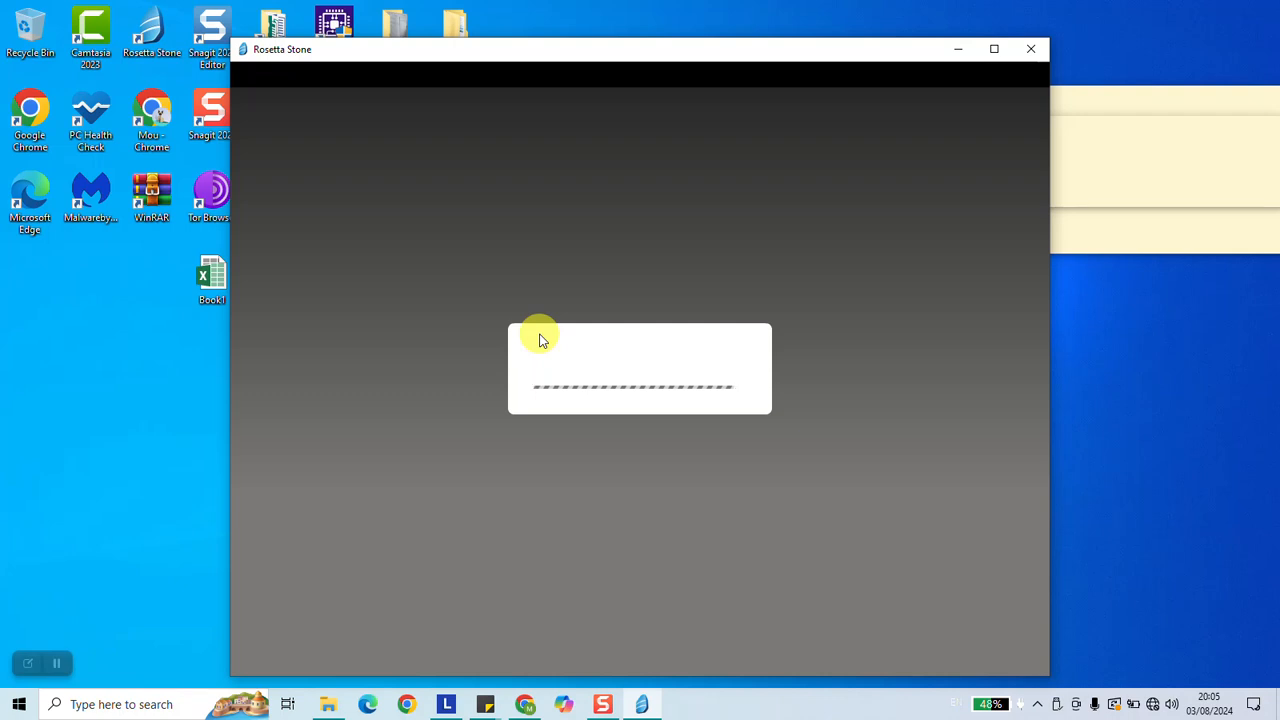
# Step: Continue with the existing learner once Rosetta Stone finishes loading
pyautogui.click(993, 48)
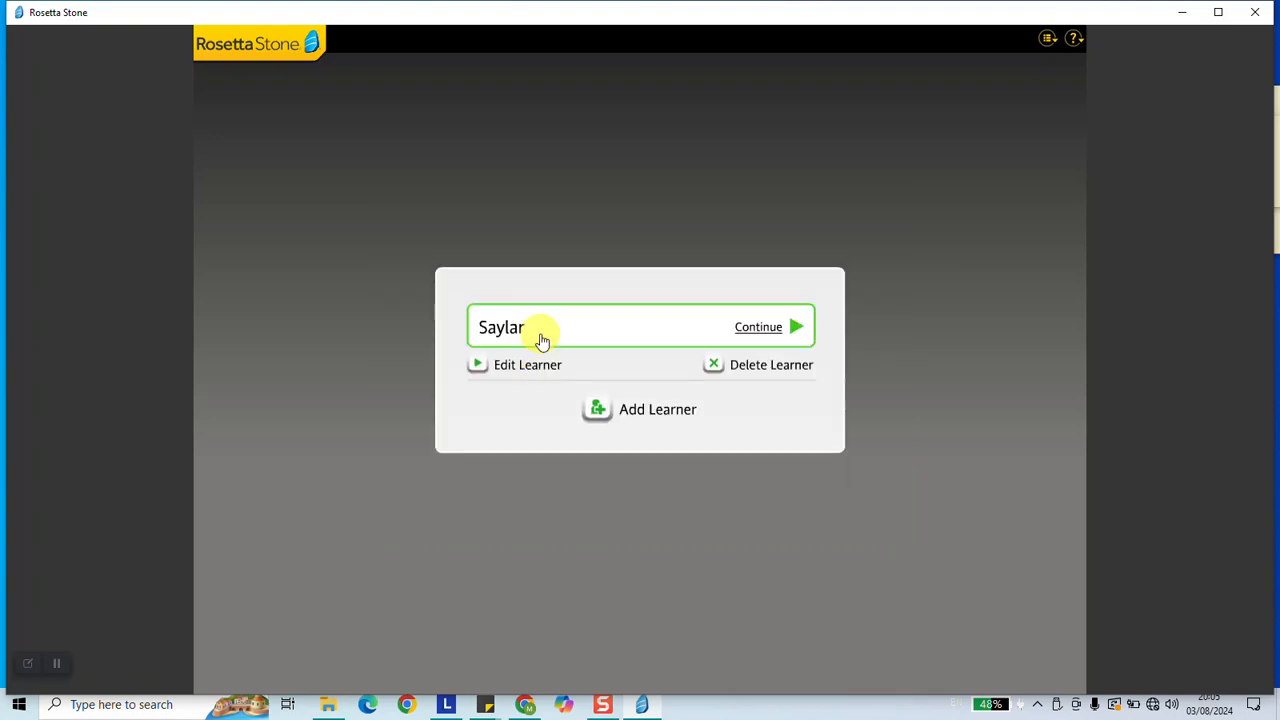
pyautogui.click(758, 327)
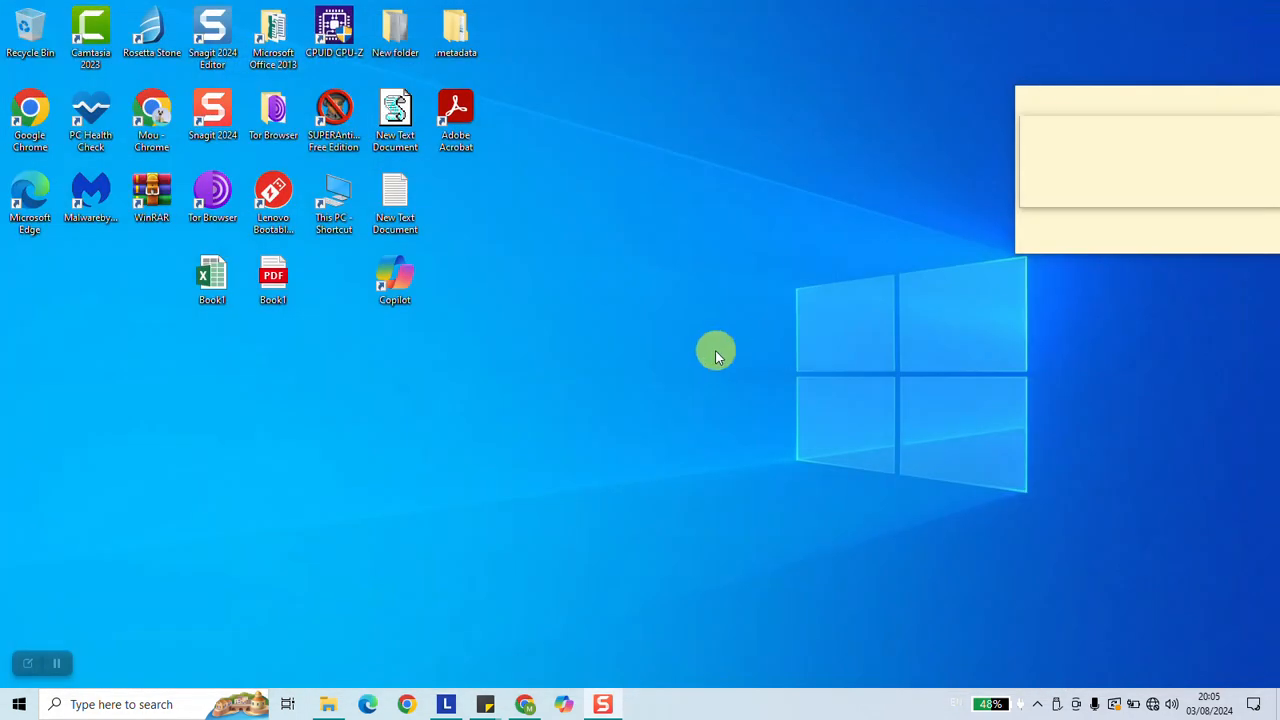
pyautogui.moveTo(173, 547)
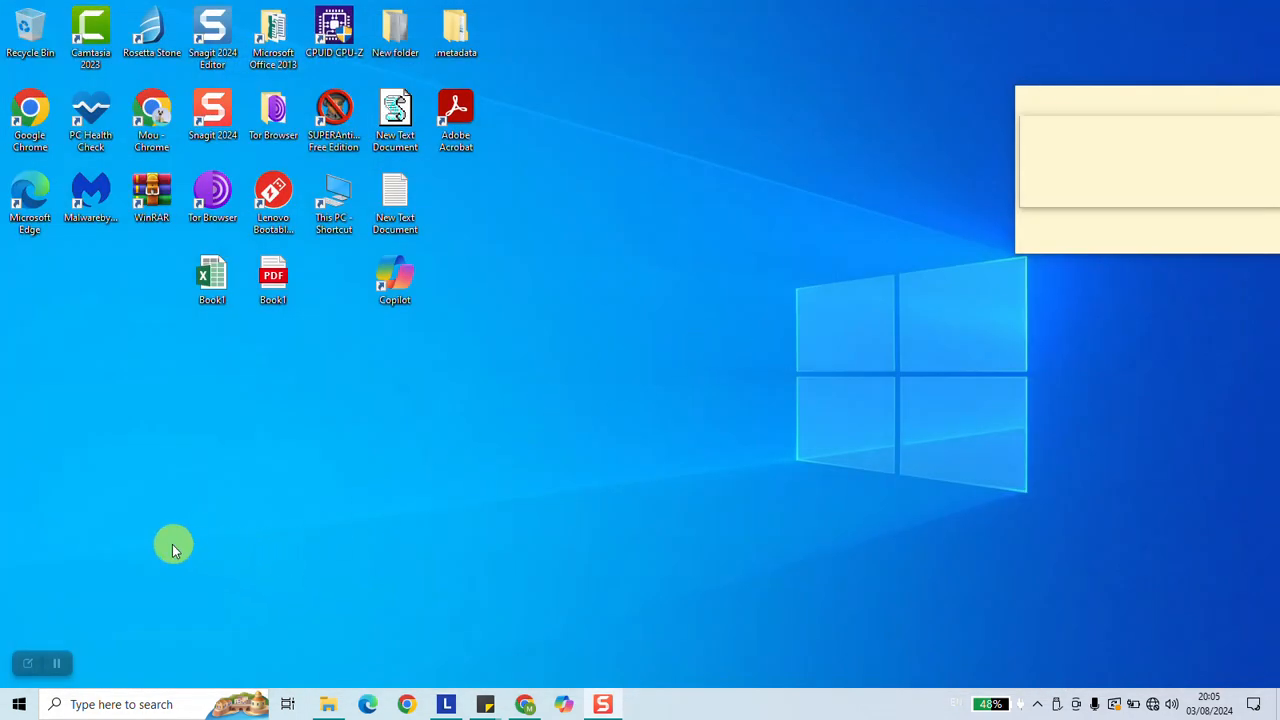